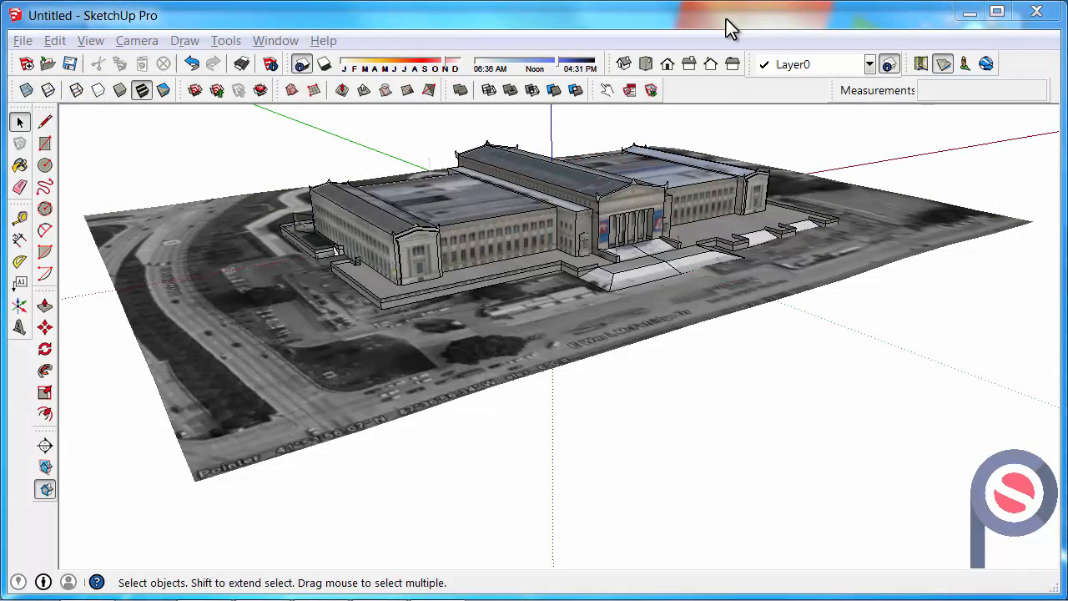
- Show the Camera toolbar, checking it in the View > Toolbars list over the aerial museum view
left_click(137, 41)
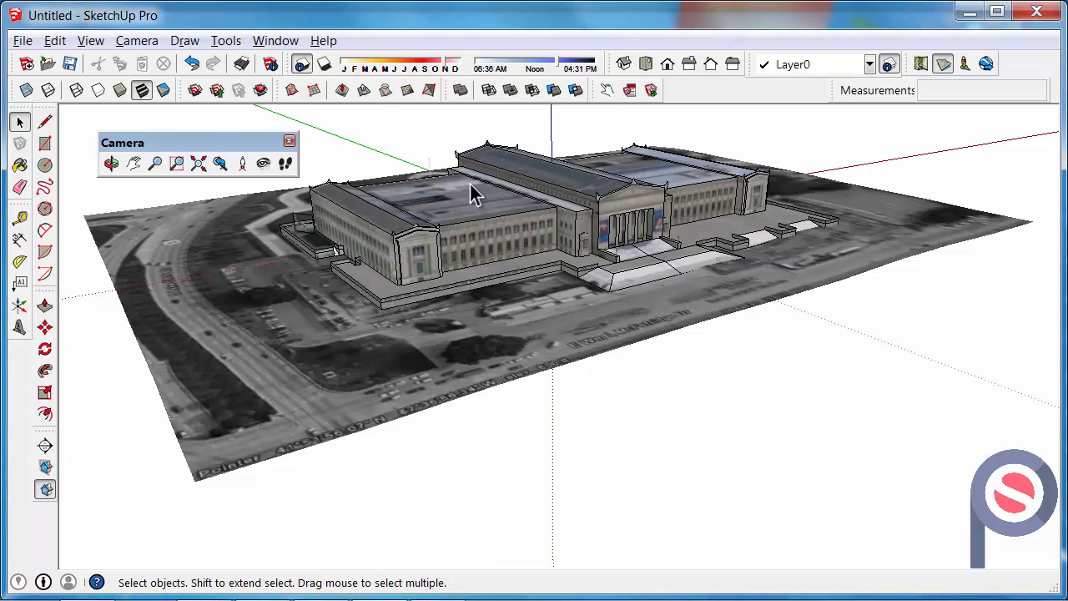
mouse_move(166, 151)
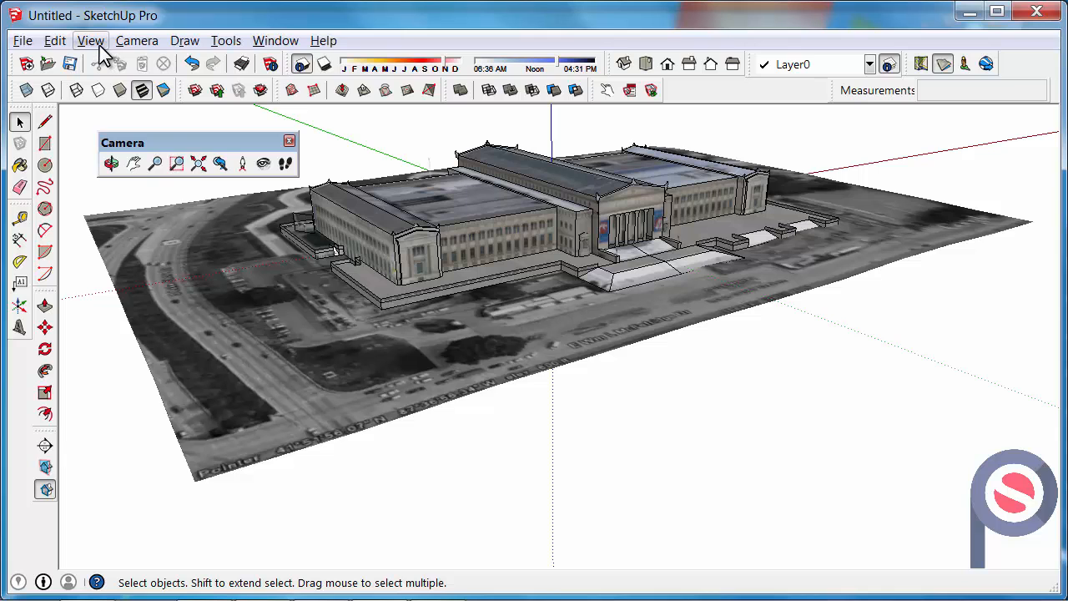
left_click(90, 40)
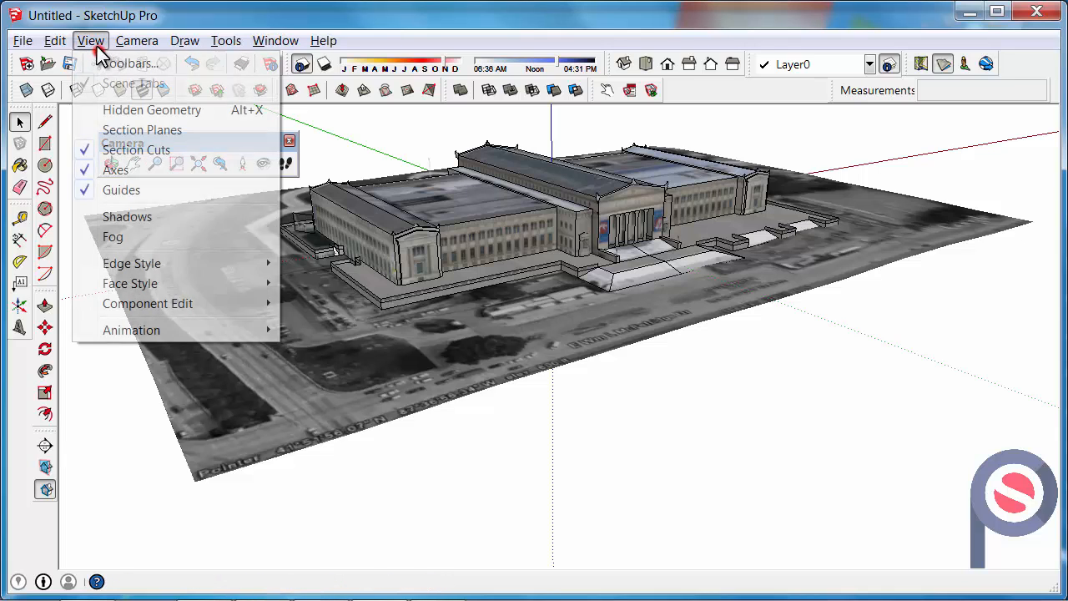
left_click(130, 63)
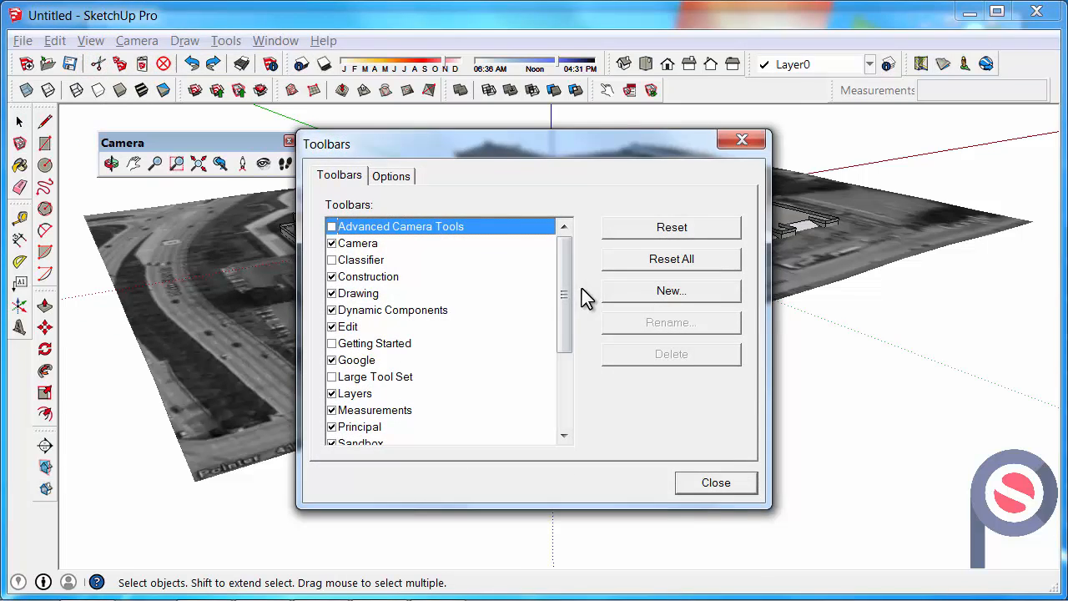
left_click(714, 482)
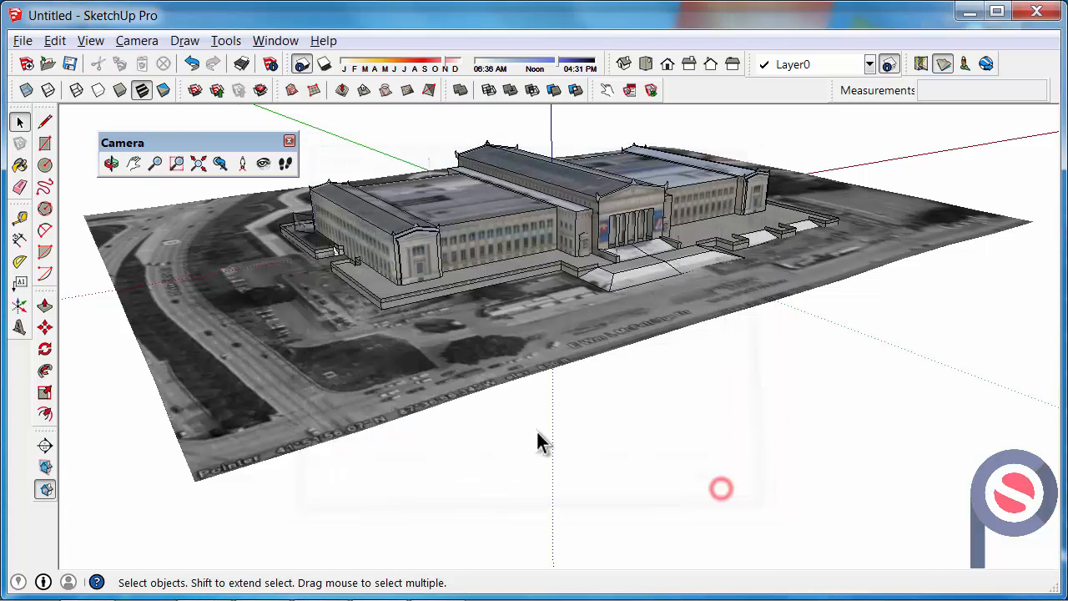
- Activate Position Camera with a 1650mm eye-height offset, aimed at the plaza before the museum
left_click(240, 163)
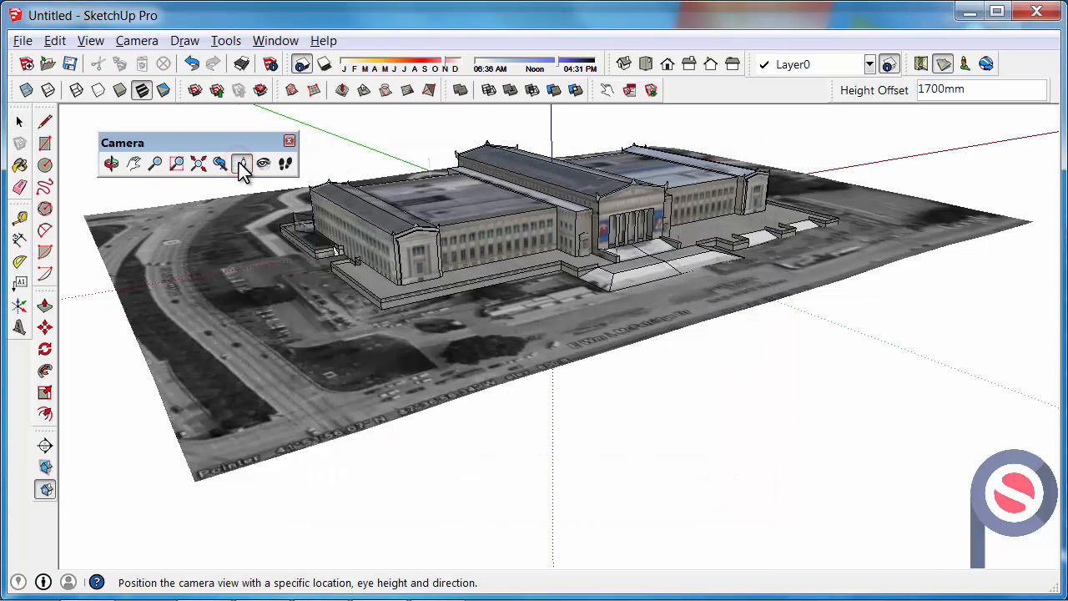
left_click(240, 164)
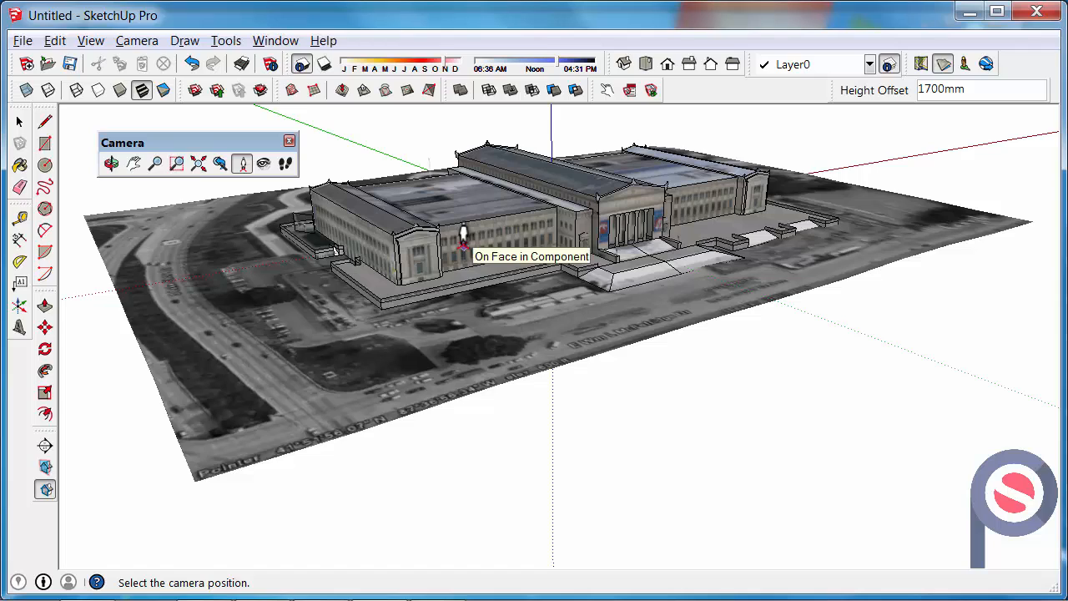
mouse_move(899, 113)
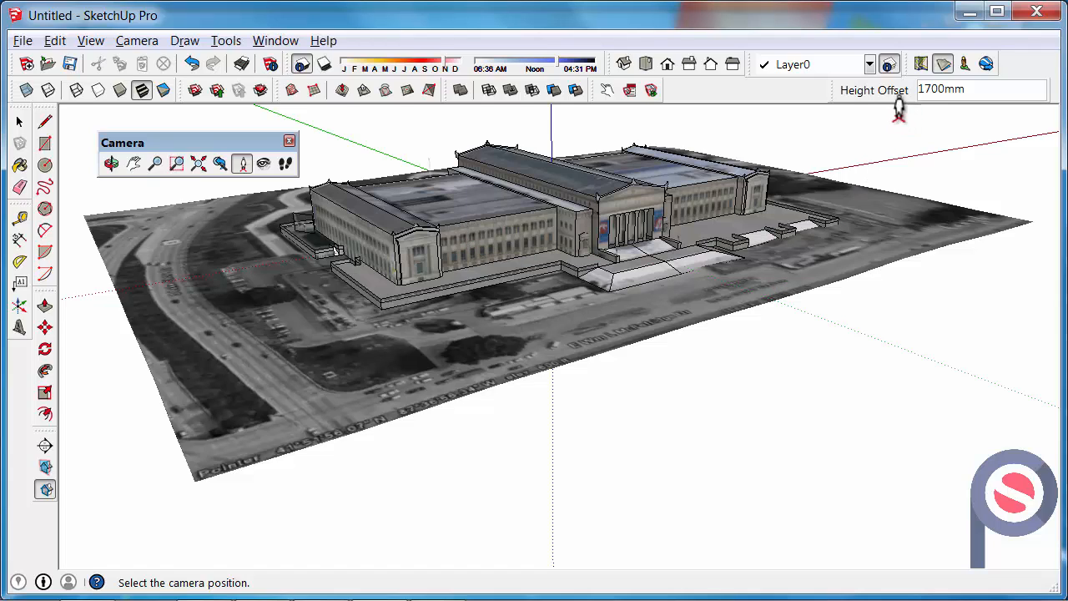
mouse_move(558, 334)
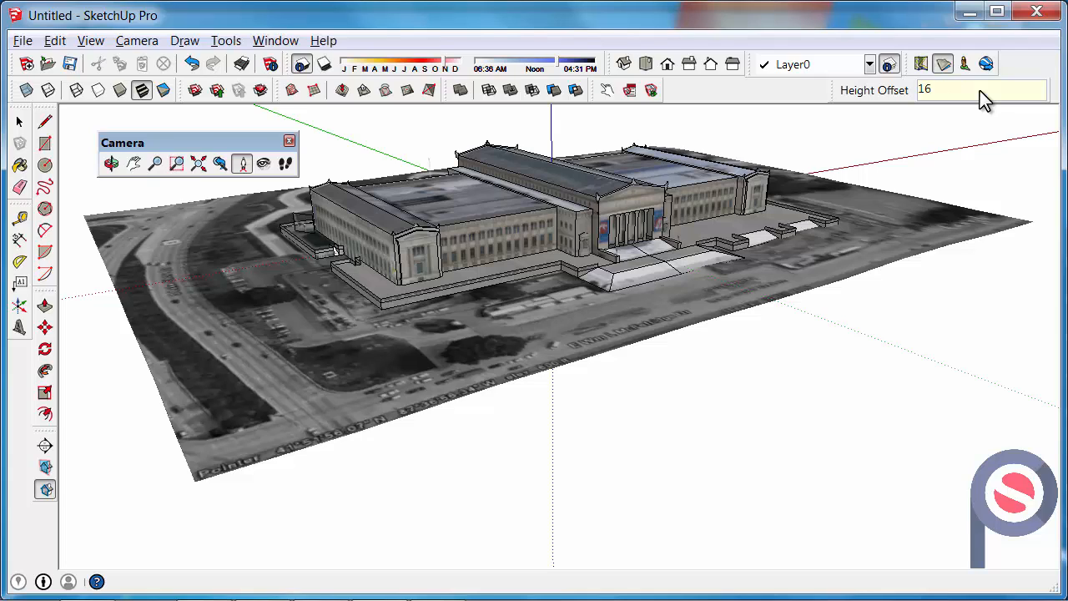
type("1650mm")
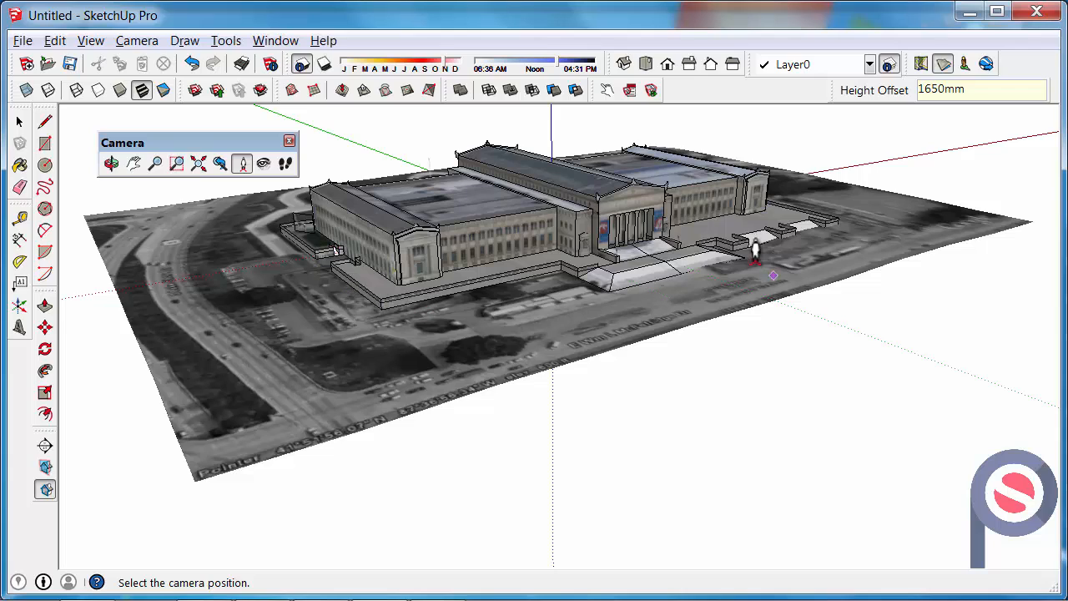
mouse_move(585, 317)
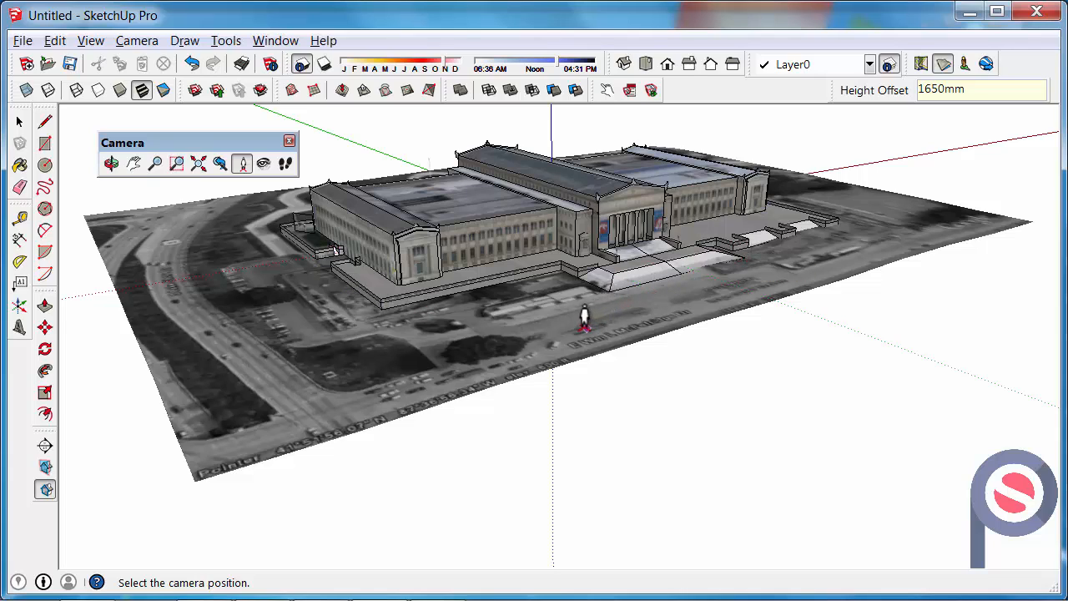
mouse_move(583, 320)
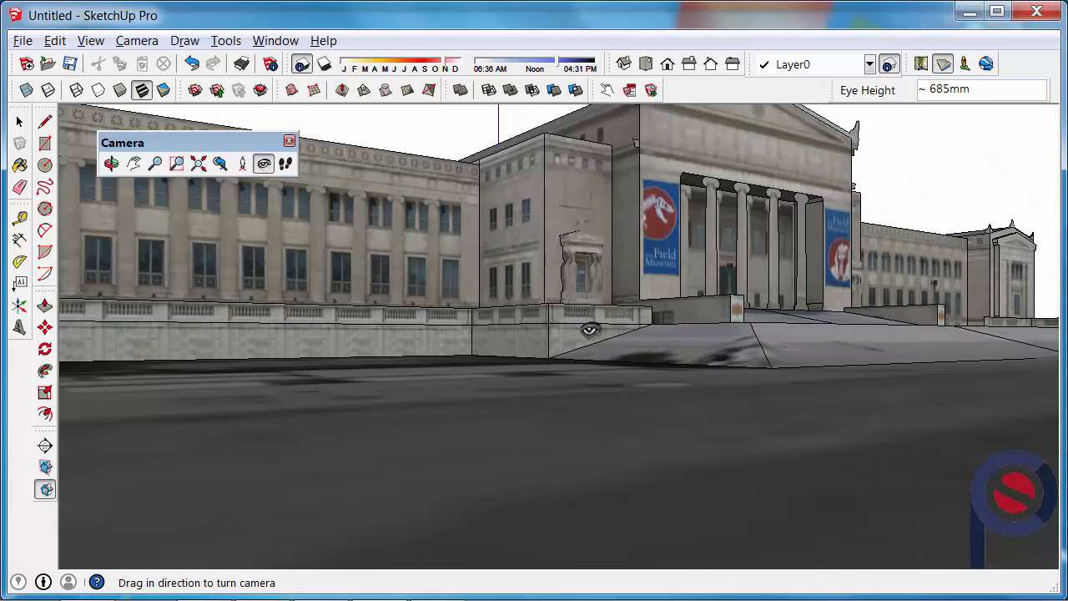
mouse_move(664, 327)
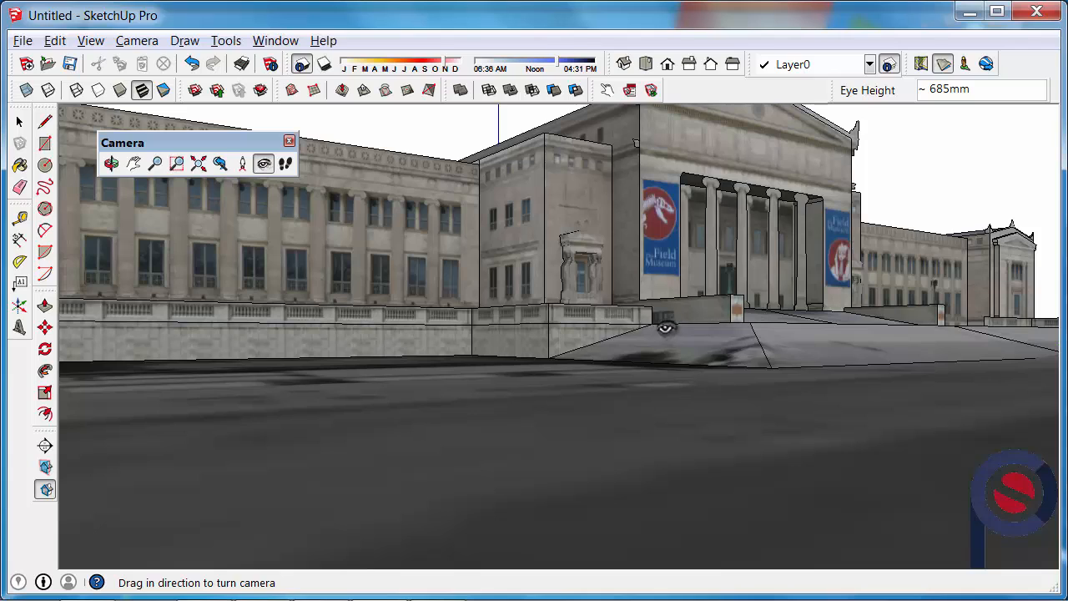
mouse_move(264, 163)
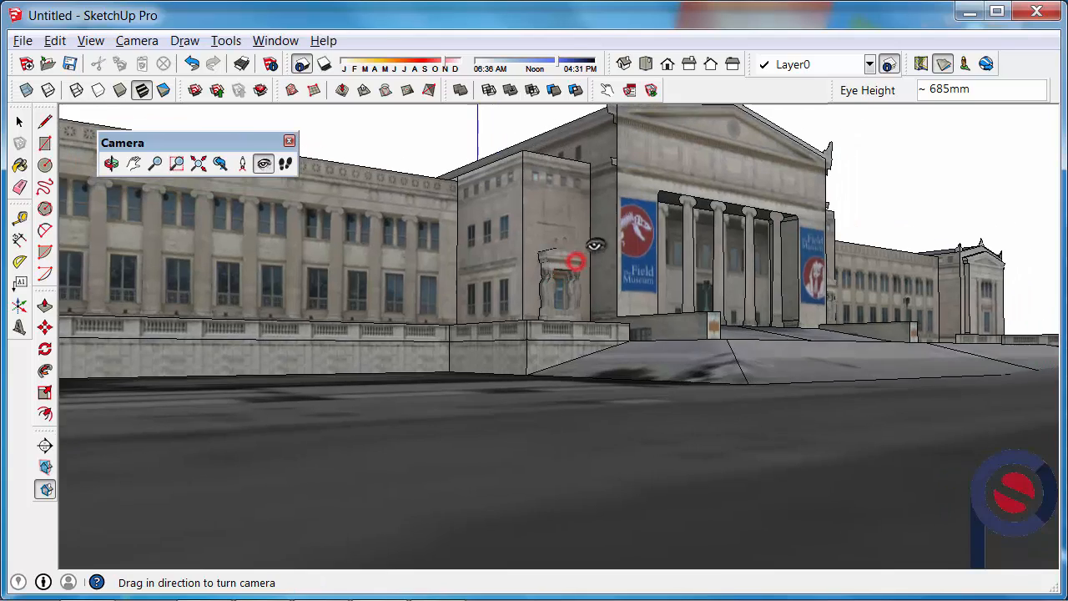
- Look along the museum's long wing, then turn back to frame the main entrance facade
left_click_drag(574, 260, 676, 207)
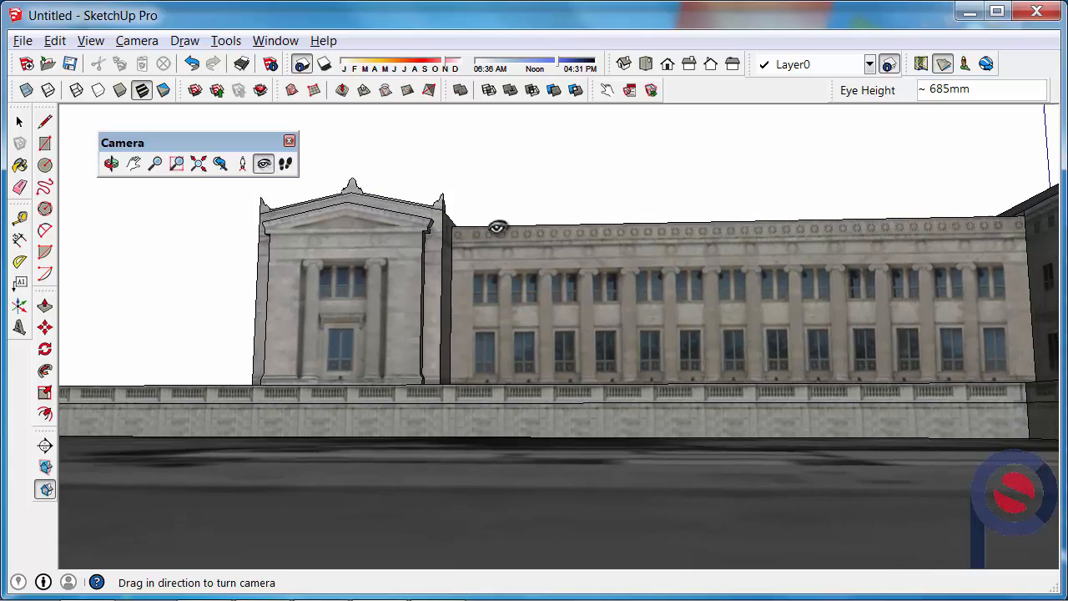
left_click_drag(498, 227, 792, 235)
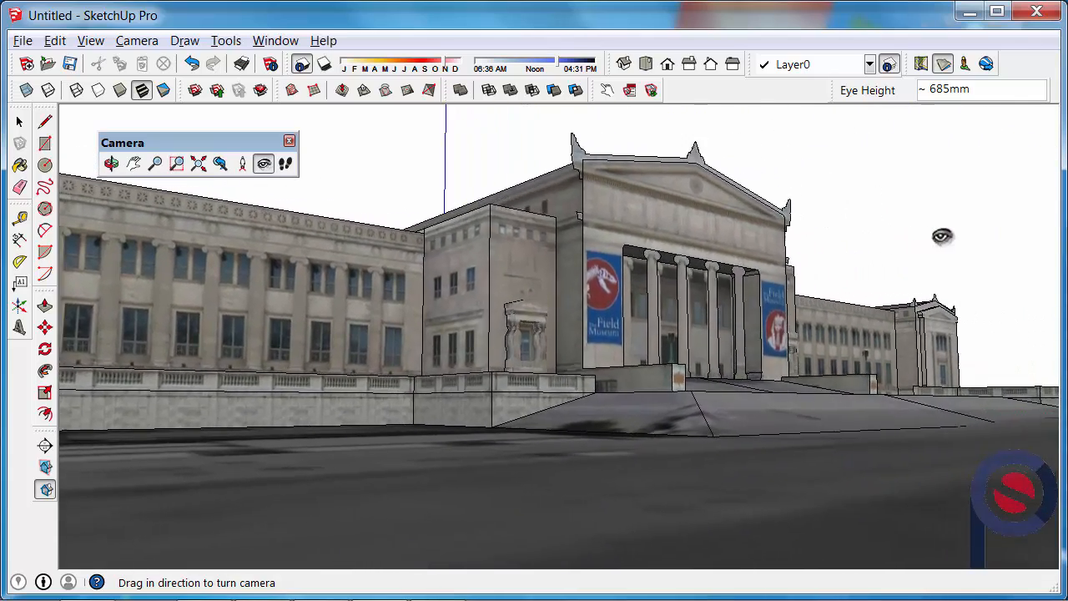
left_click_drag(941, 237, 928, 227)
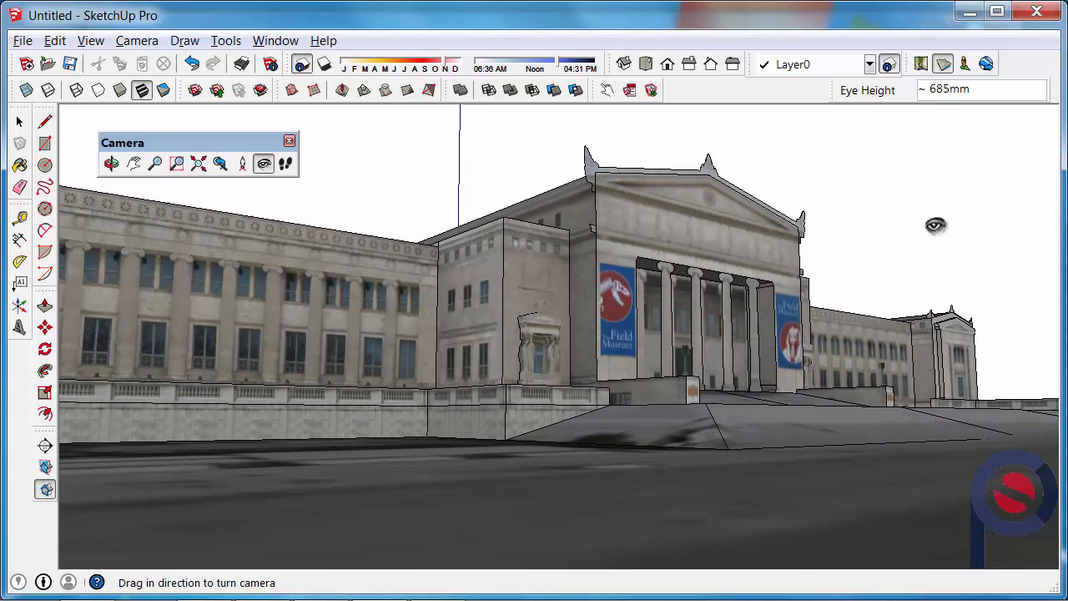
mouse_move(270, 199)
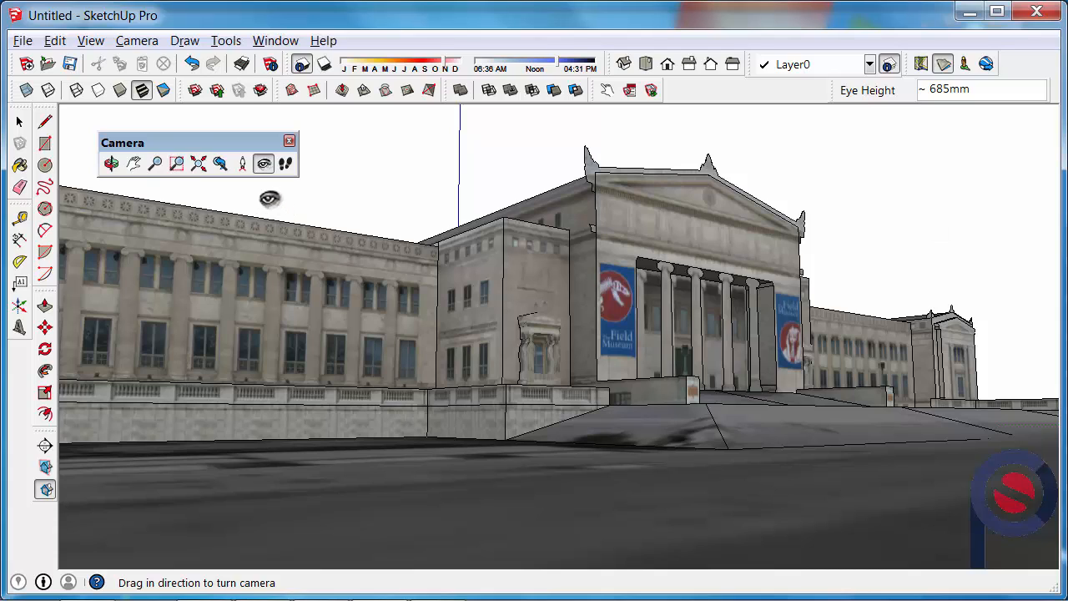
mouse_move(705, 407)
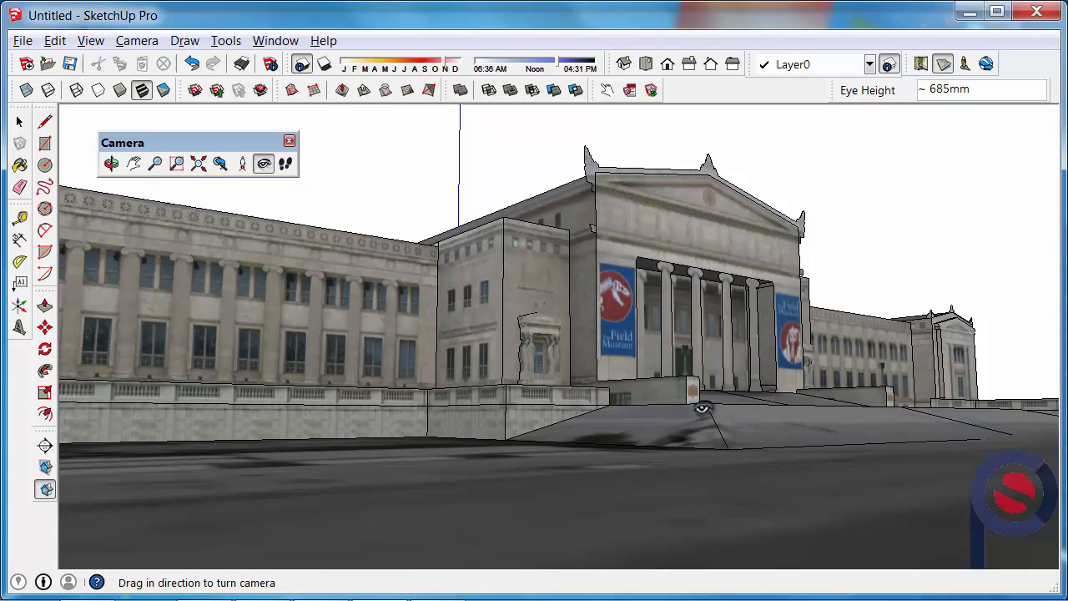
- Re-place the camera beside the museum entrance with a 1750 height offset, facing the banners
left_click(240, 163)
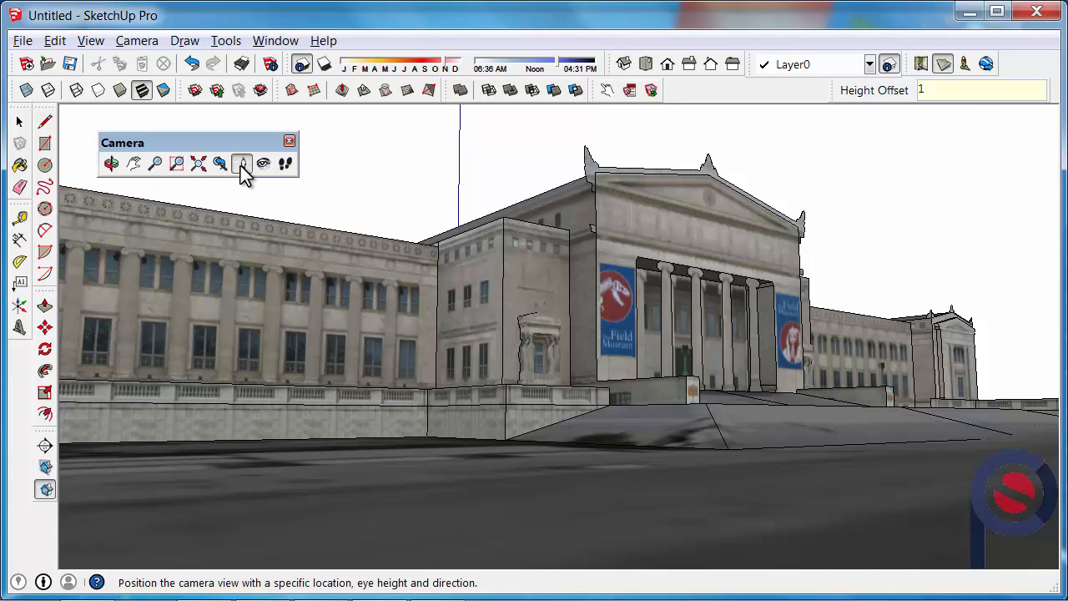
type("1750")
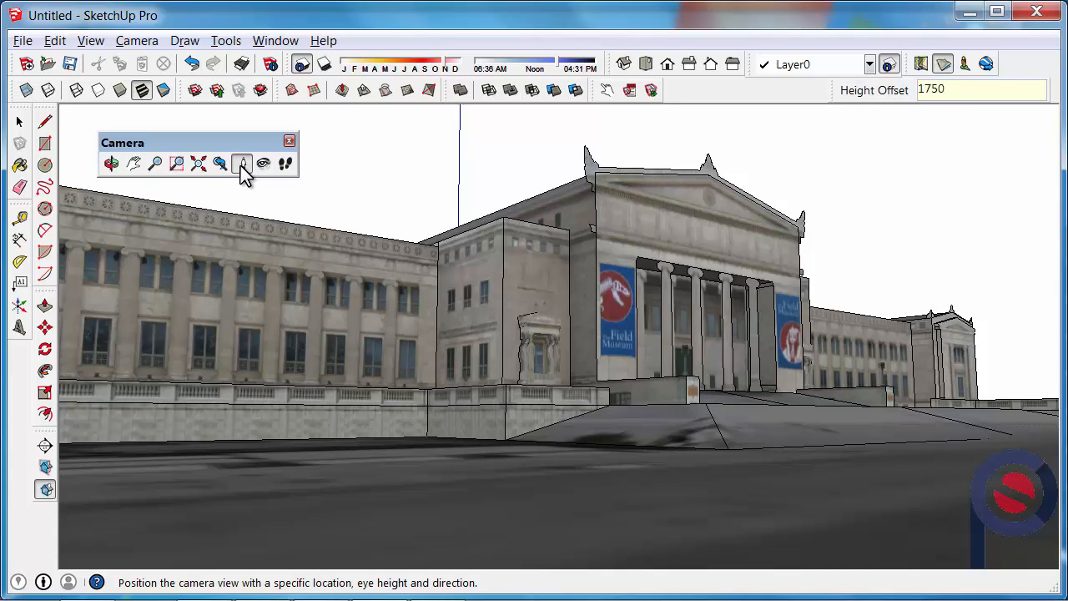
left_click(241, 164)
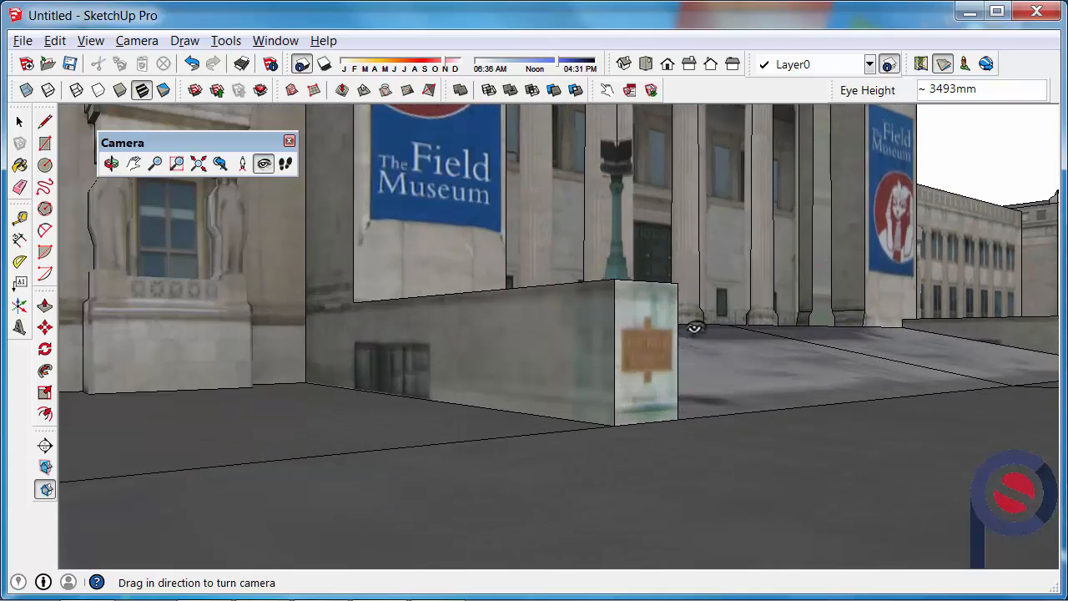
- Look up at the pediment, across the adjoining wing's windows, then back along the entrance colonnade
left_click_drag(694, 326, 785, 154)
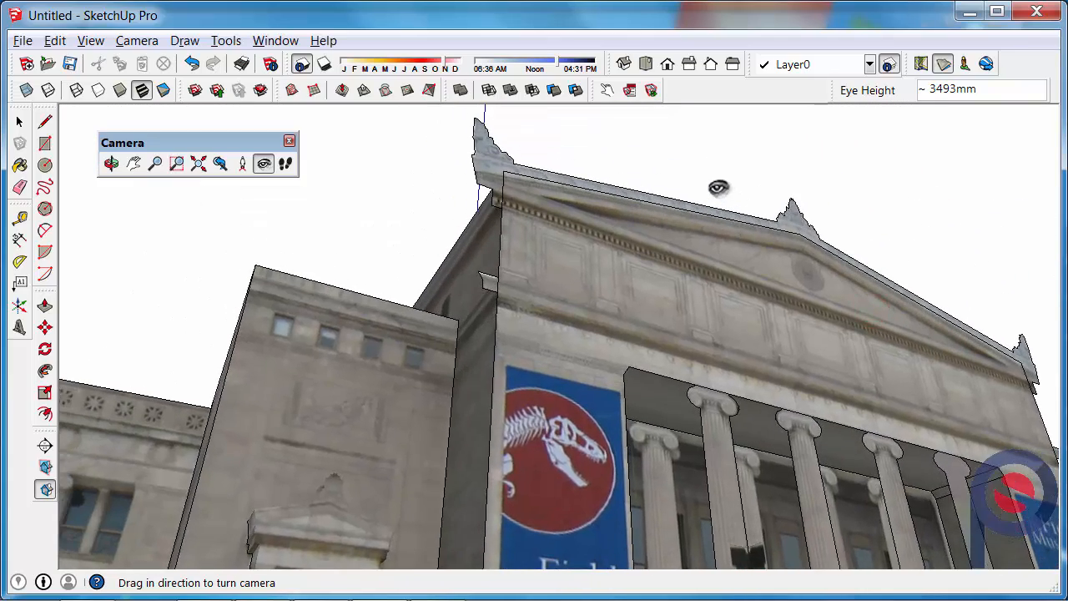
left_click_drag(718, 187, 569, 262)
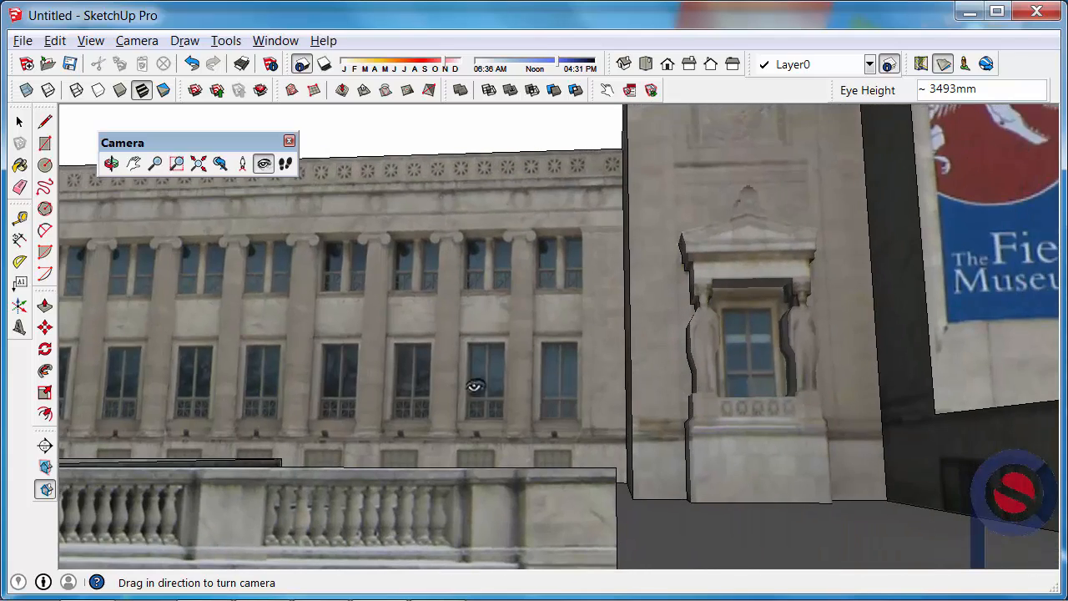
left_click_drag(474, 385, 475, 364)
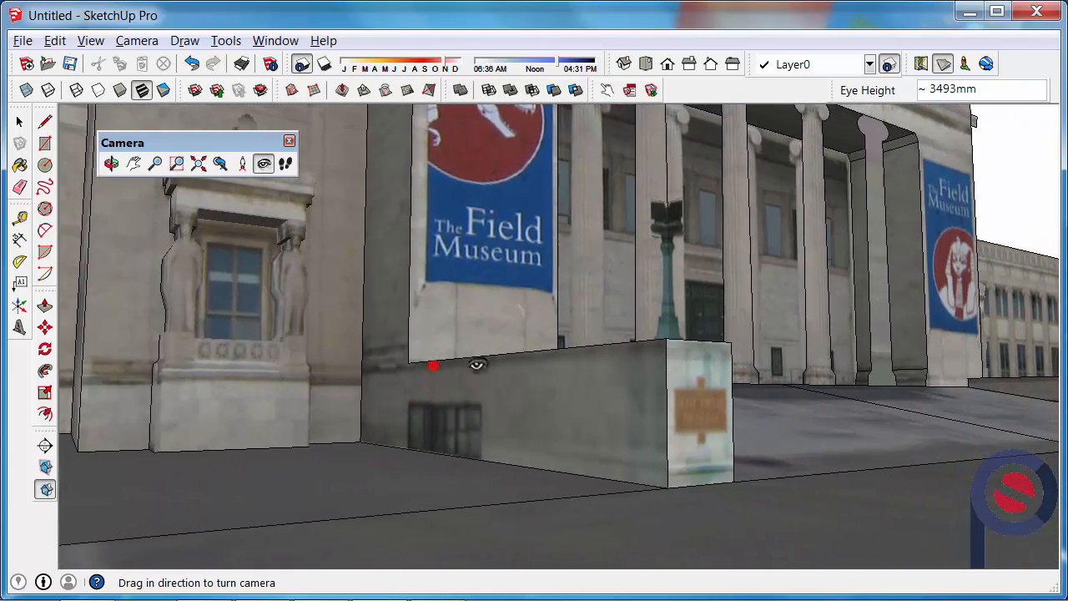
left_click_drag(475, 363, 227, 324)
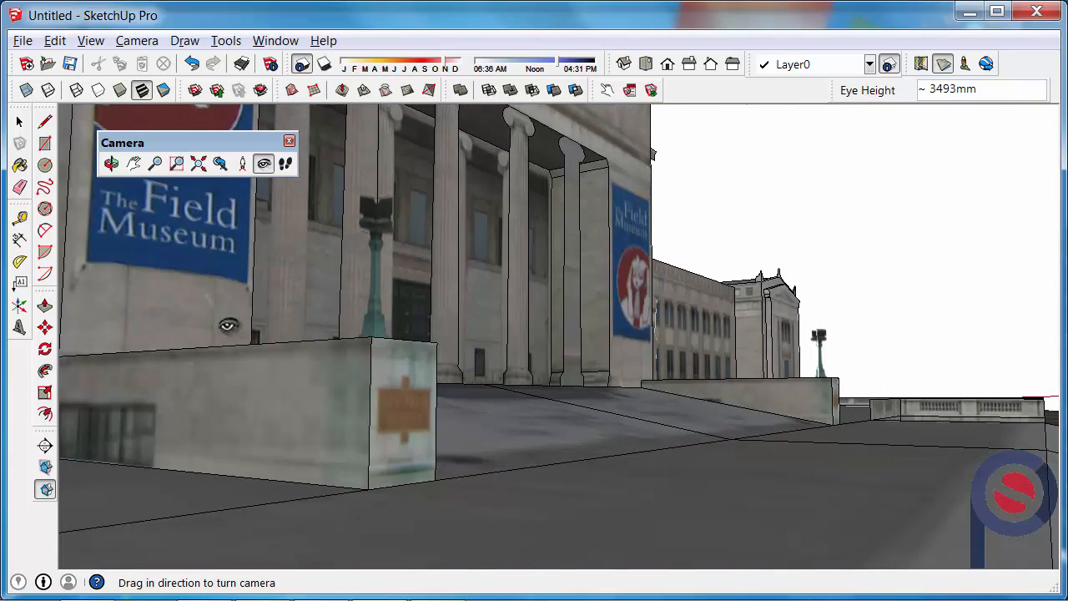